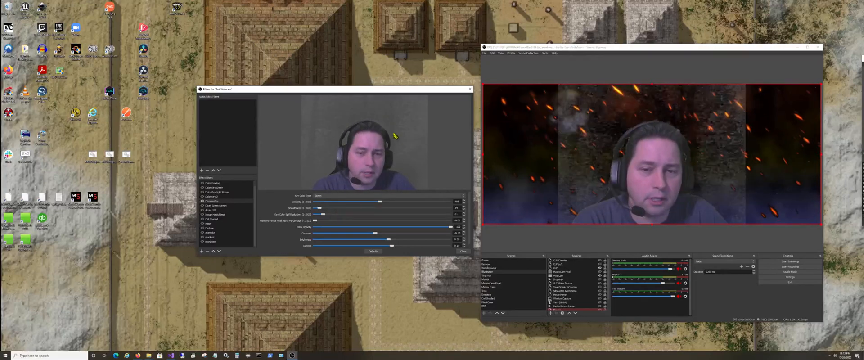
{"action": "mouse_move", "coordinate": [426, 158]}
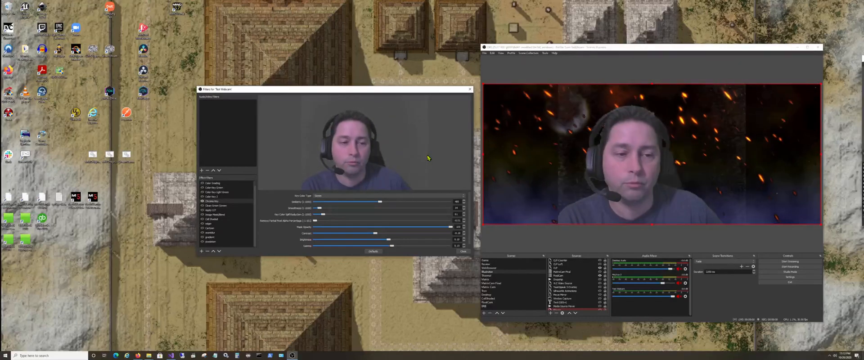
- View the webcam's partial-pixel removal shader filter settings, then return to the Chroma Key filter
{"action": "left_click", "coordinate": [217, 205]}
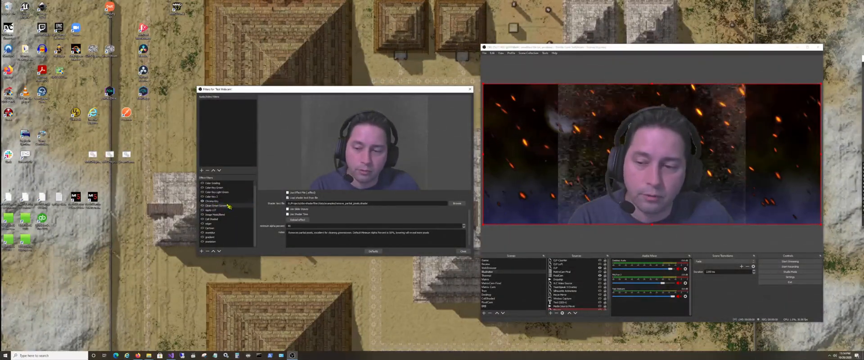
{"action": "left_click", "coordinate": [212, 202]}
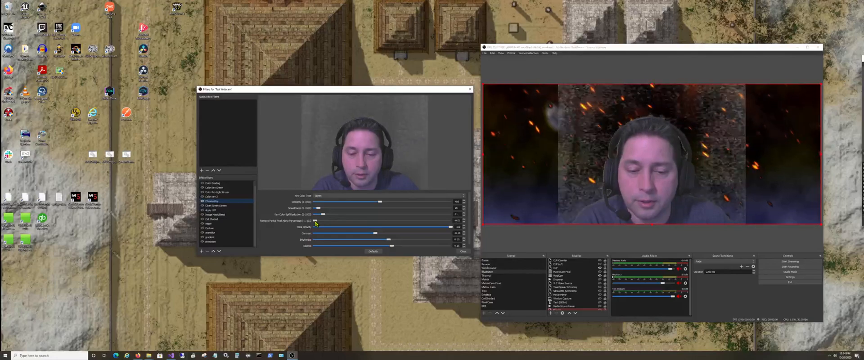
- Raise the Remove Partial Pixel slider to maximum, then settle it at a moderate level so edges key cleanly
{"action": "left_click_drag", "start_coordinate": [315, 220], "coordinate": [338, 221]}
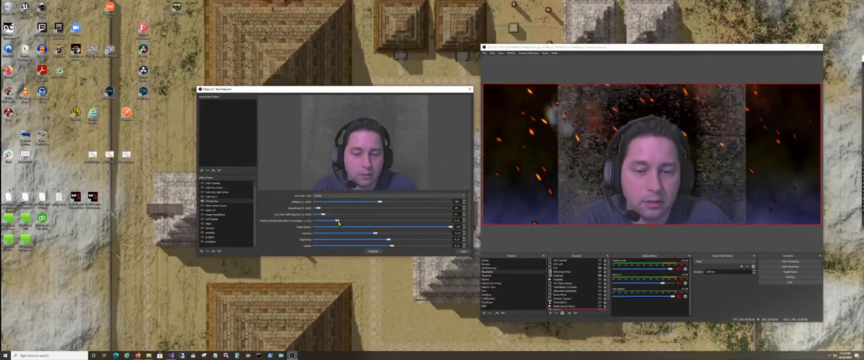
{"action": "left_click_drag", "start_coordinate": [338, 220], "coordinate": [376, 221]}
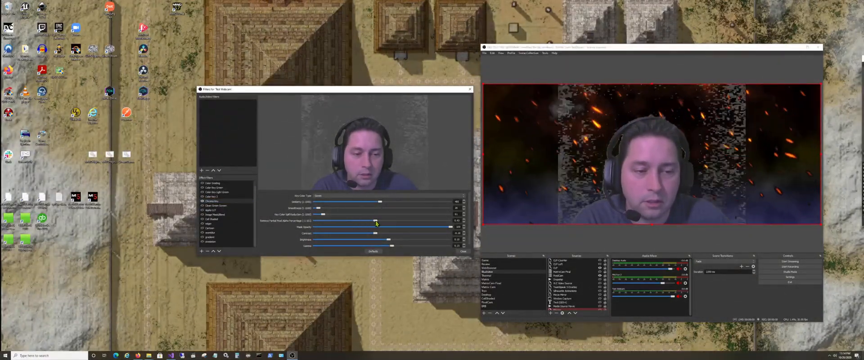
{"action": "left_click_drag", "start_coordinate": [375, 220], "coordinate": [408, 221]}
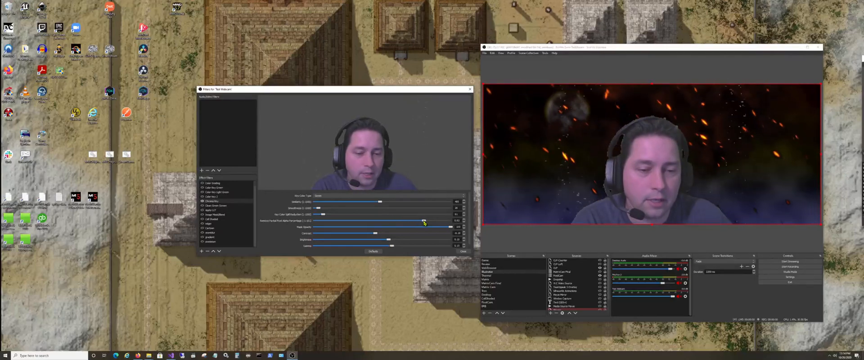
{"action": "left_click_drag", "start_coordinate": [449, 220], "coordinate": [436, 221]}
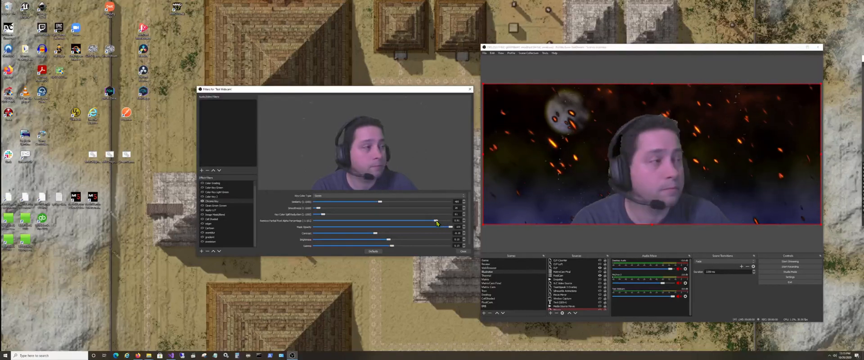
{"action": "left_click_drag", "start_coordinate": [436, 221], "coordinate": [314, 220]}
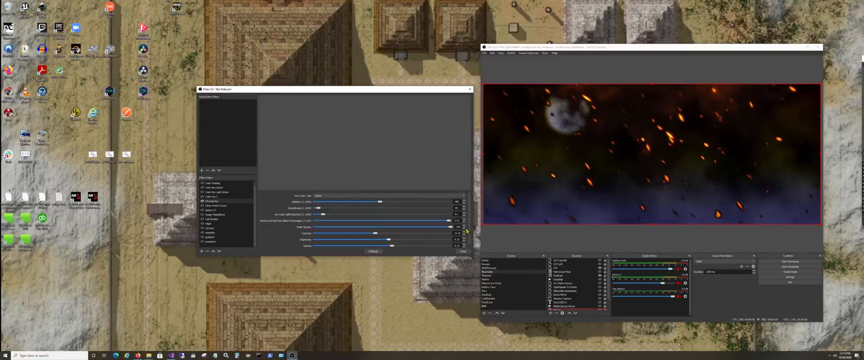
{"action": "left_click_drag", "start_coordinate": [448, 221], "coordinate": [447, 221]}
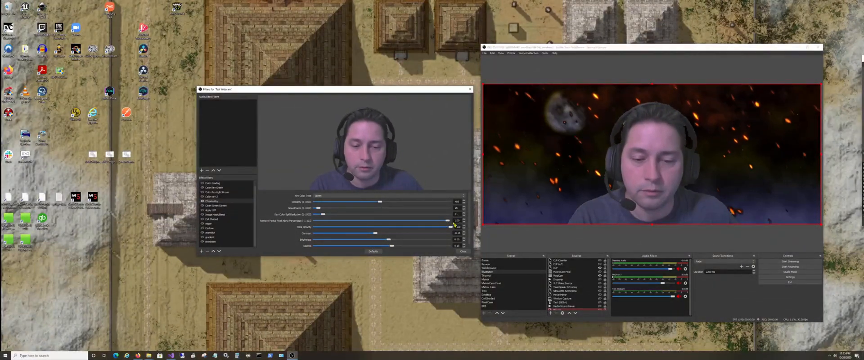
{"action": "left_click_drag", "start_coordinate": [454, 226], "coordinate": [405, 226]}
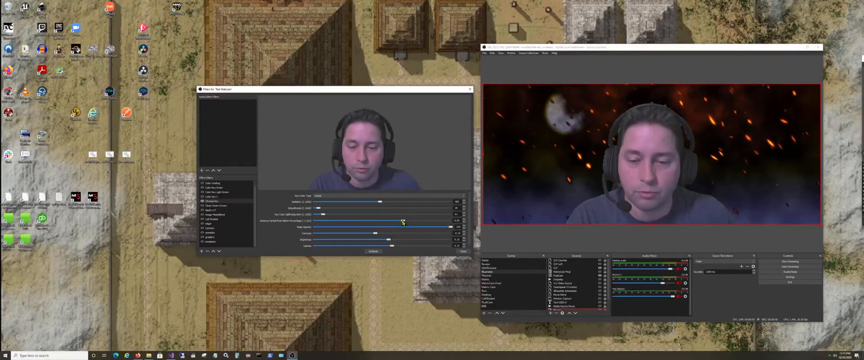
- Set Key Color Type to industry-standard green, lower Similarity and fine-tune partial-pixel removal
{"action": "left_click", "coordinate": [319, 195]}
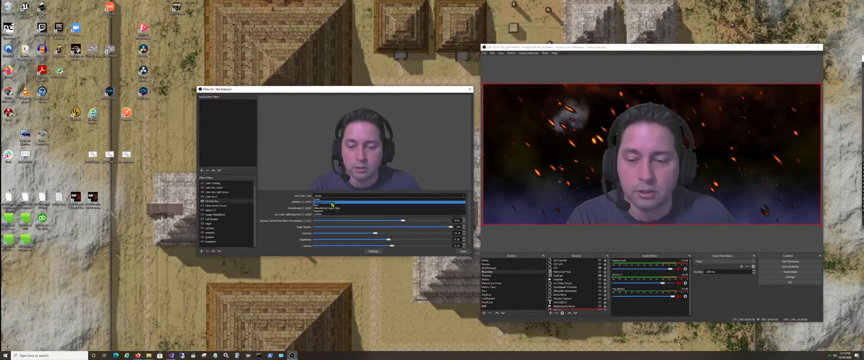
{"action": "left_click", "coordinate": [330, 209]}
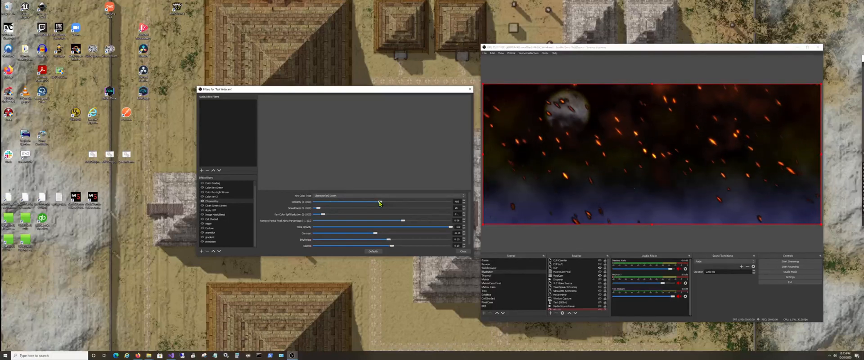
{"action": "left_click_drag", "start_coordinate": [379, 202], "coordinate": [358, 201]}
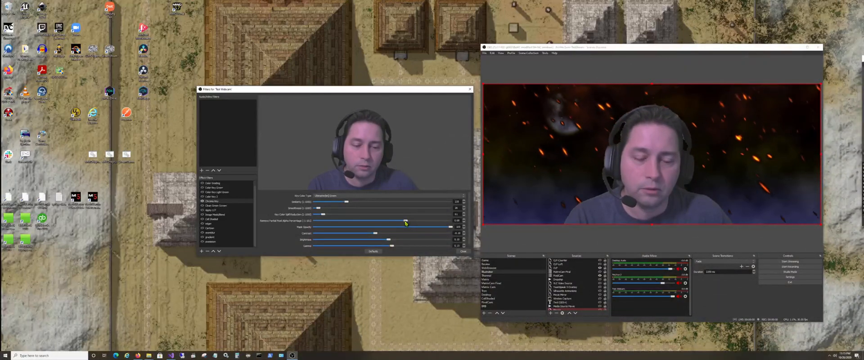
{"action": "left_click_drag", "start_coordinate": [406, 221], "coordinate": [401, 221]}
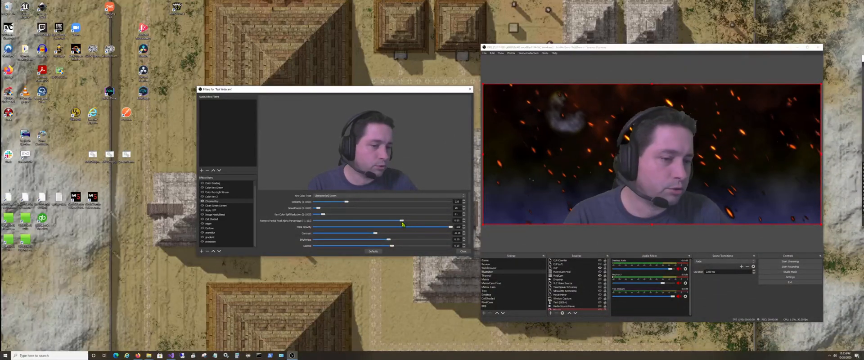